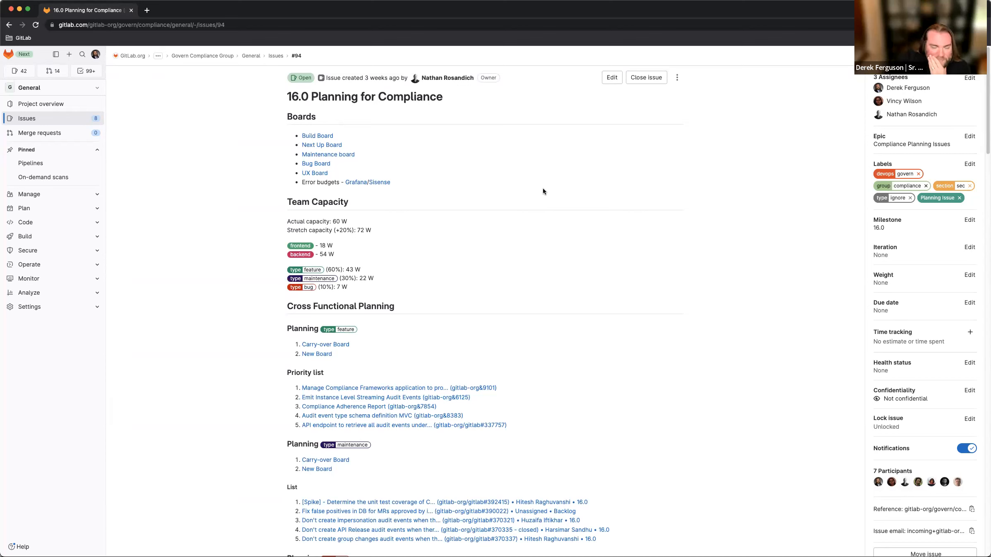
{"action": "mouse_move", "coordinate": [513, 308]}
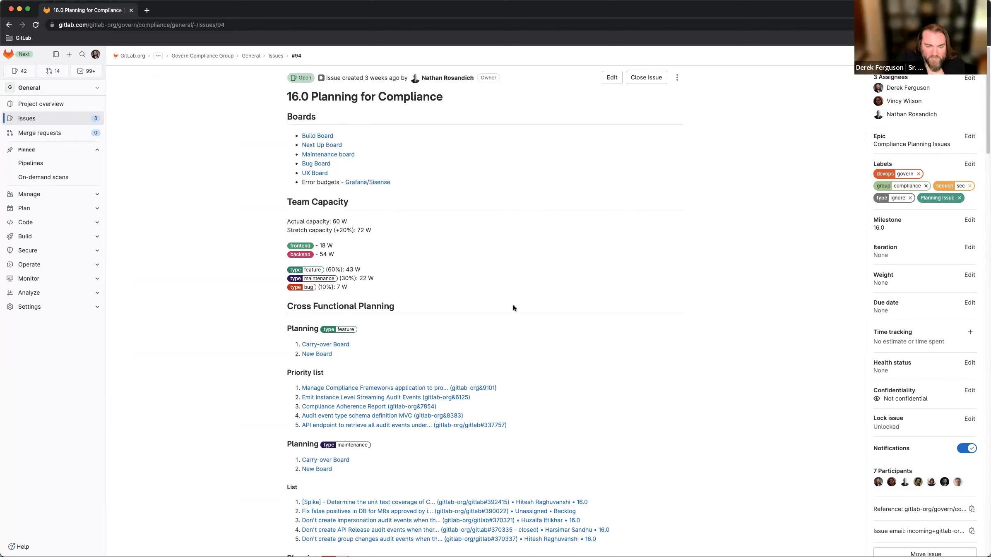
{"action": "mouse_move", "coordinate": [335, 418]}
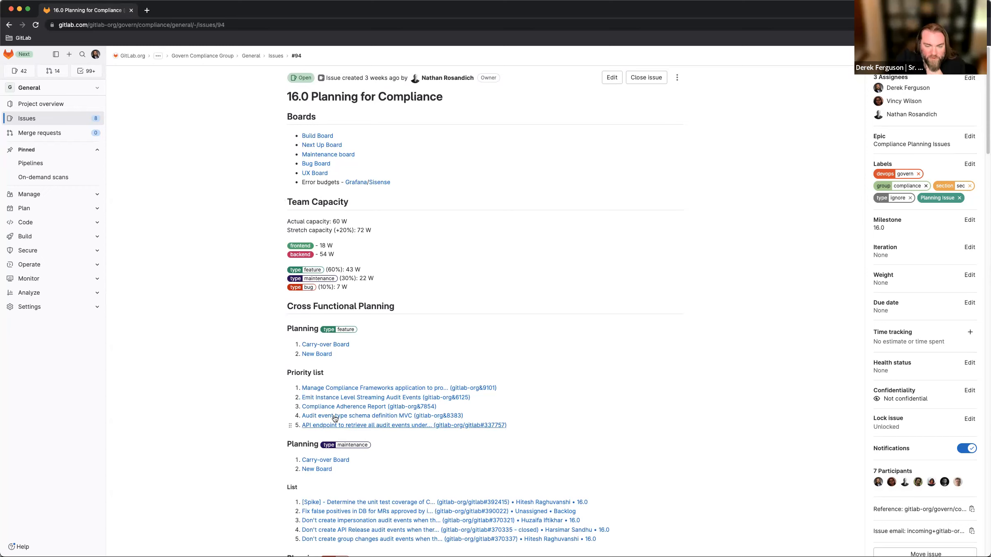
{"action": "mouse_move", "coordinate": [265, 373]}
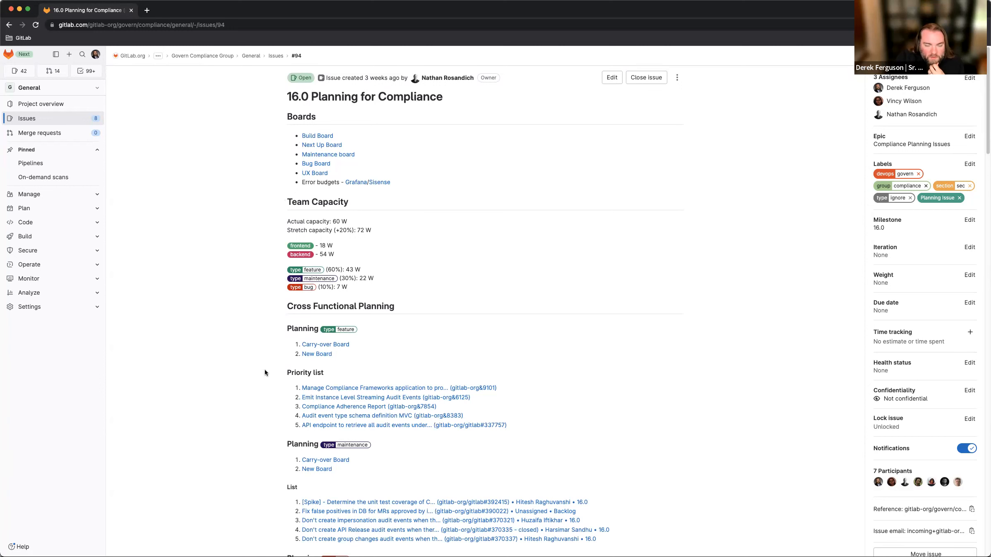
{"action": "scroll", "scroll_direction": "down", "scroll_amount": 3}
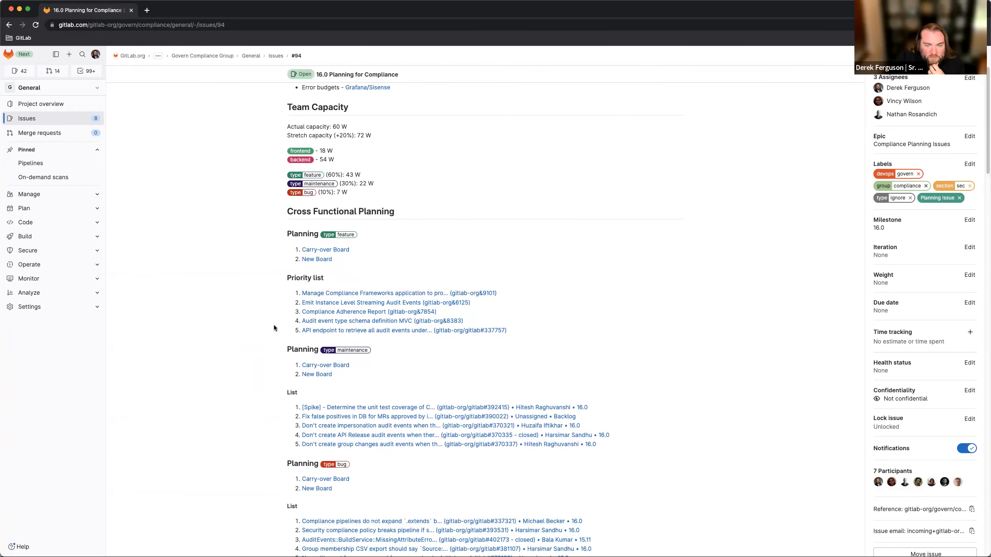
{"action": "mouse_move", "coordinate": [266, 298]}
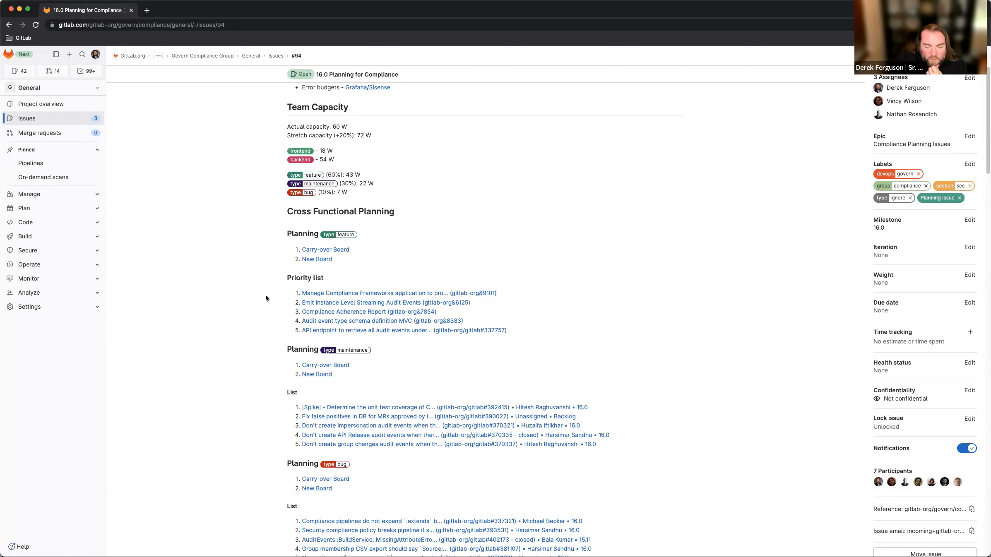
{"action": "mouse_move", "coordinate": [333, 292]}
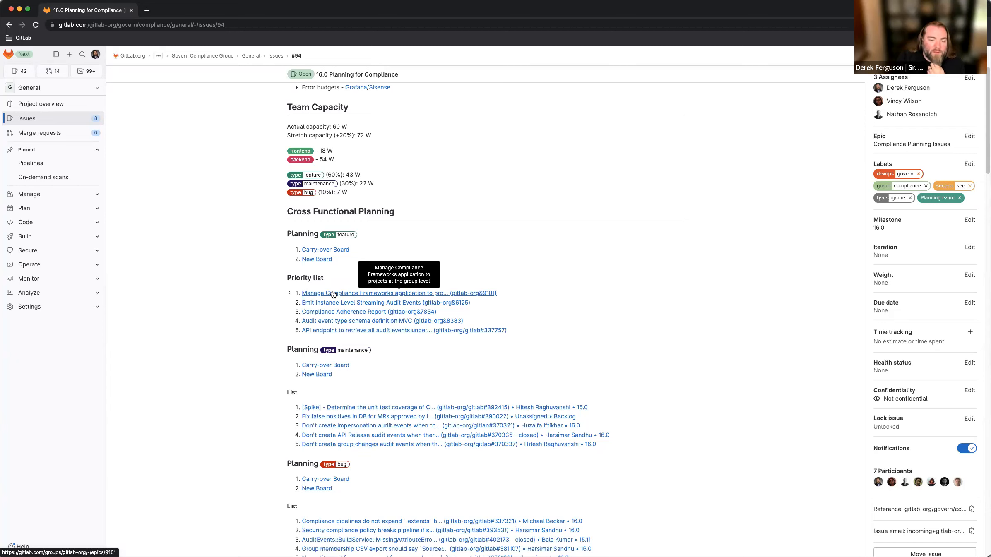
{"action": "mouse_move", "coordinate": [310, 306]}
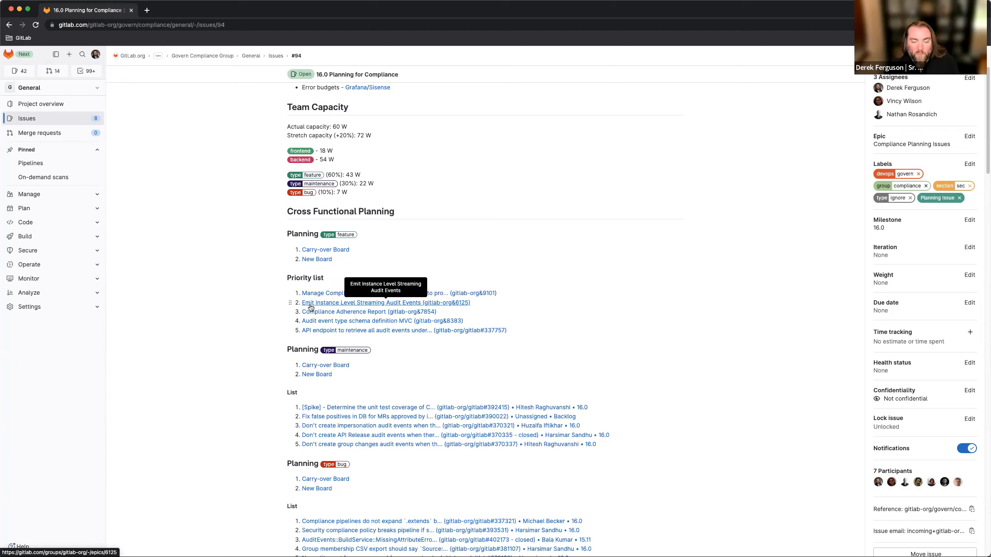
{"action": "mouse_move", "coordinate": [311, 308]}
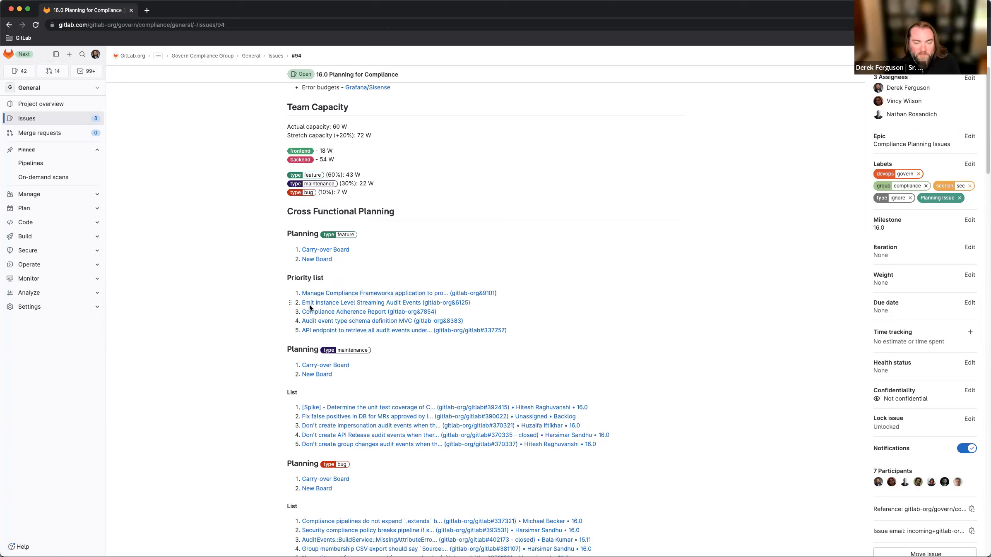
{"action": "mouse_move", "coordinate": [285, 314]}
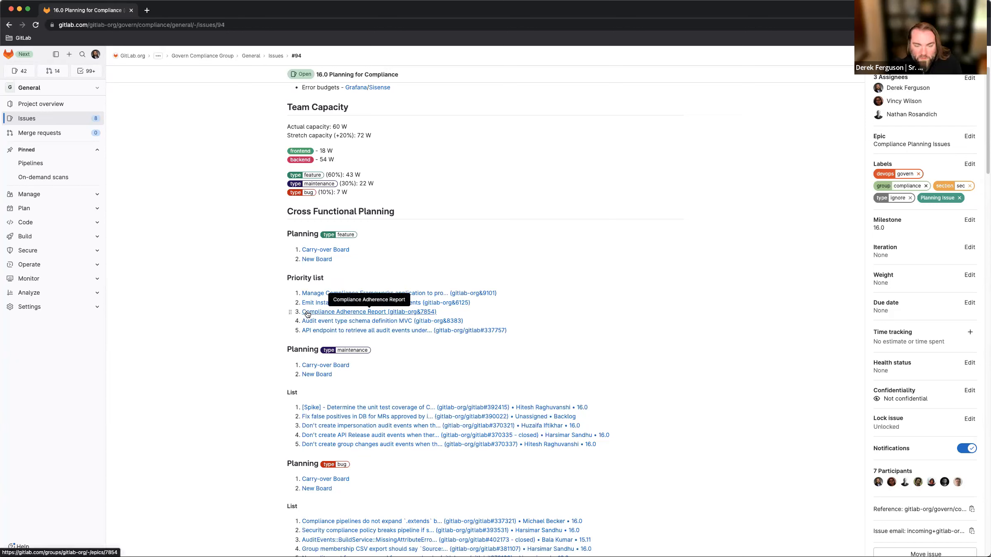
{"action": "mouse_move", "coordinate": [429, 317]}
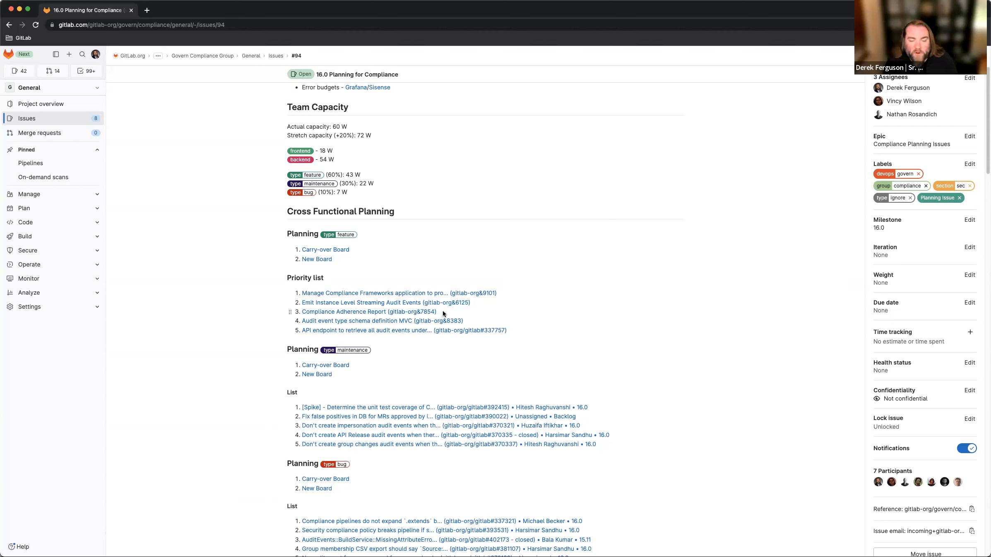
{"action": "mouse_move", "coordinate": [469, 323]}
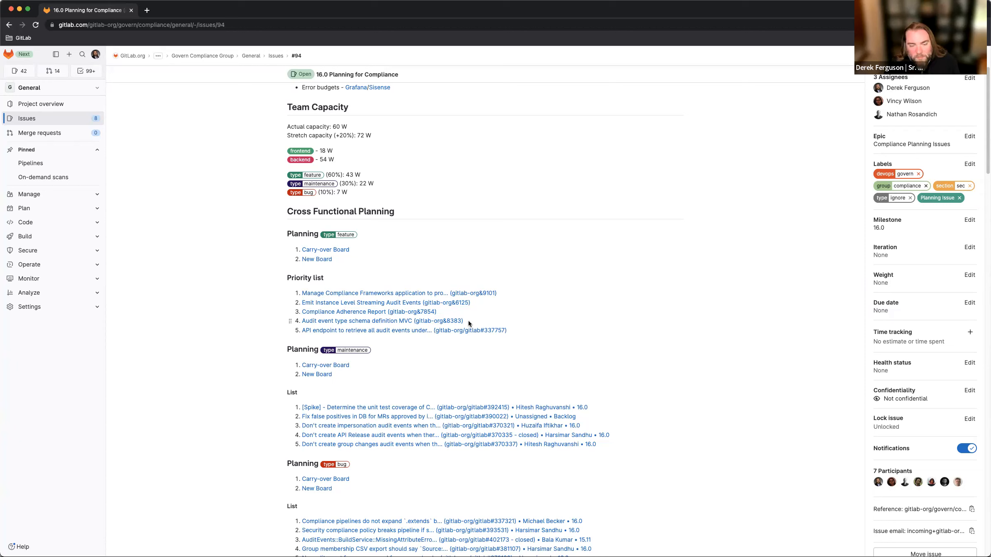
{"action": "mouse_move", "coordinate": [521, 333]}
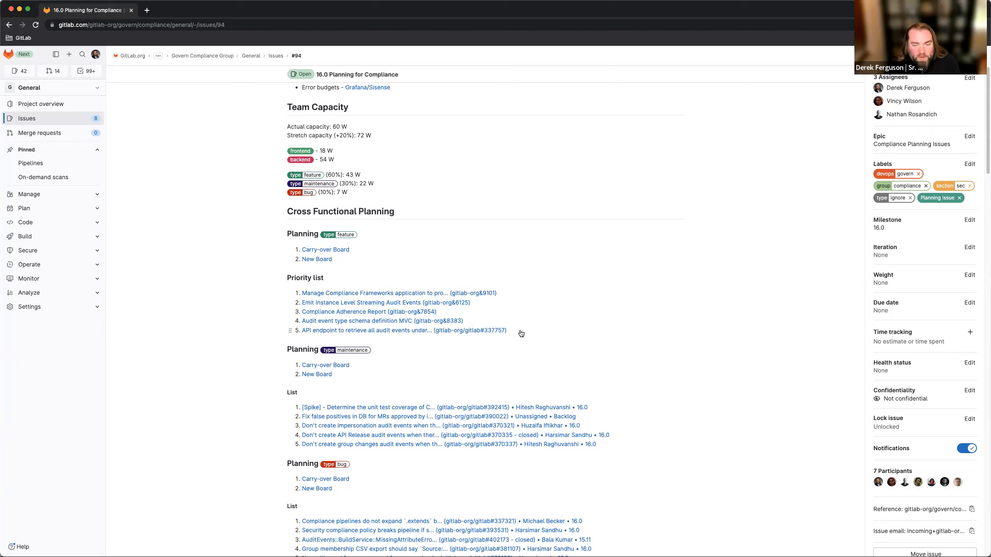
{"action": "mouse_move", "coordinate": [404, 330]}
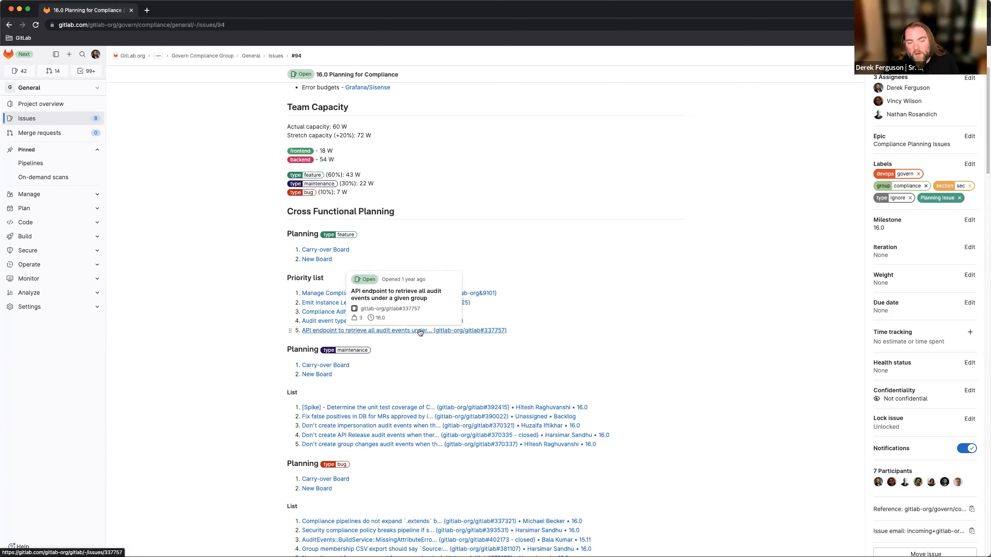
{"action": "mouse_move", "coordinate": [529, 336]}
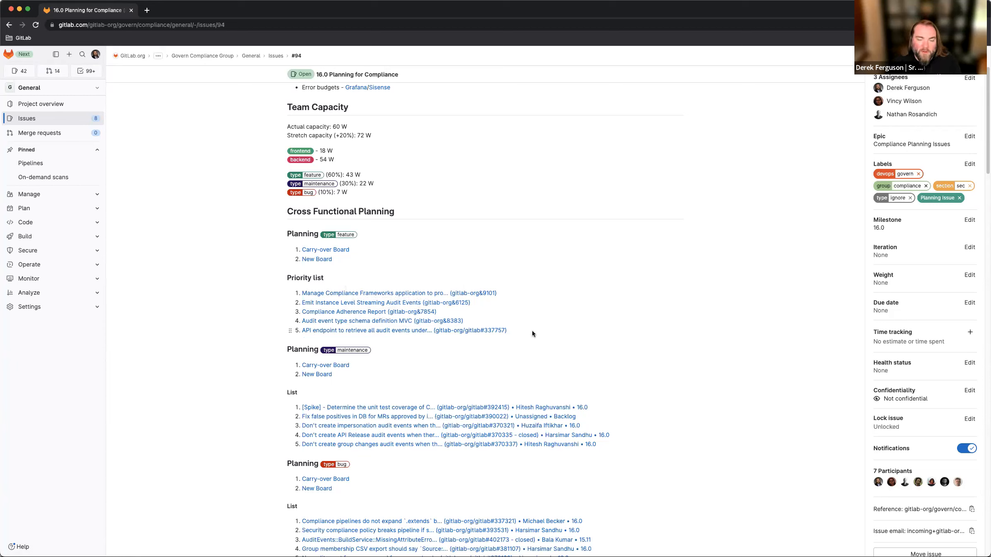
{"action": "mouse_move", "coordinate": [553, 334]}
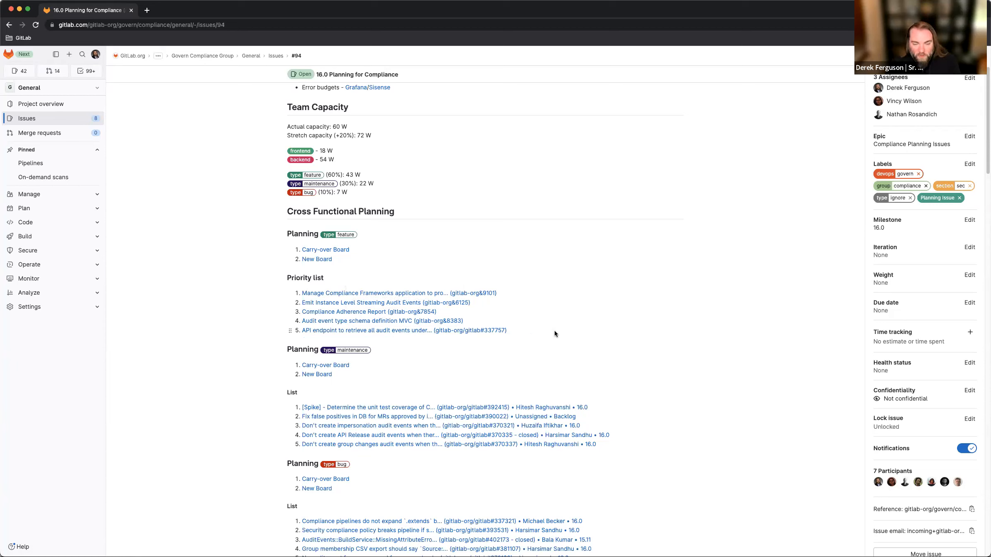
{"action": "mouse_move", "coordinate": [632, 336]}
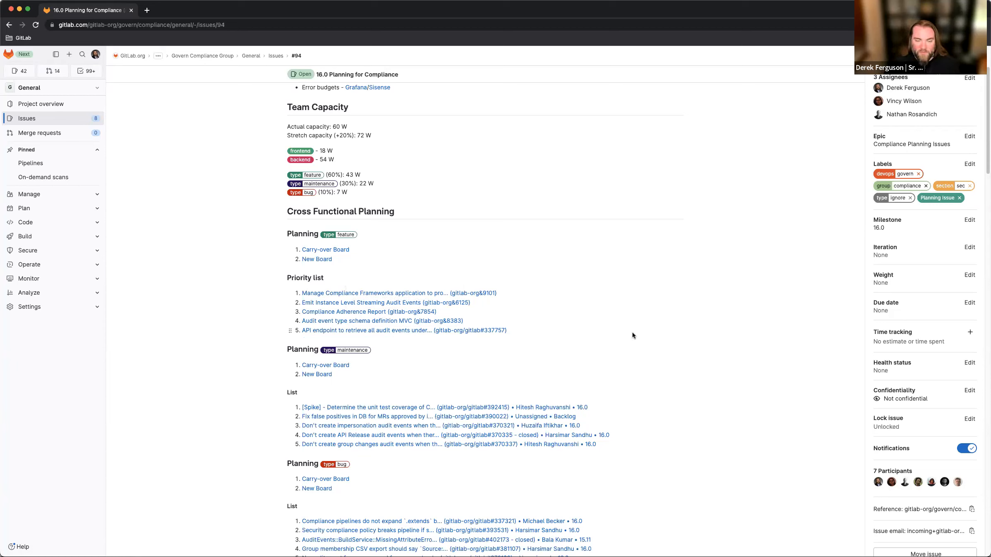
{"action": "mouse_move", "coordinate": [473, 316]}
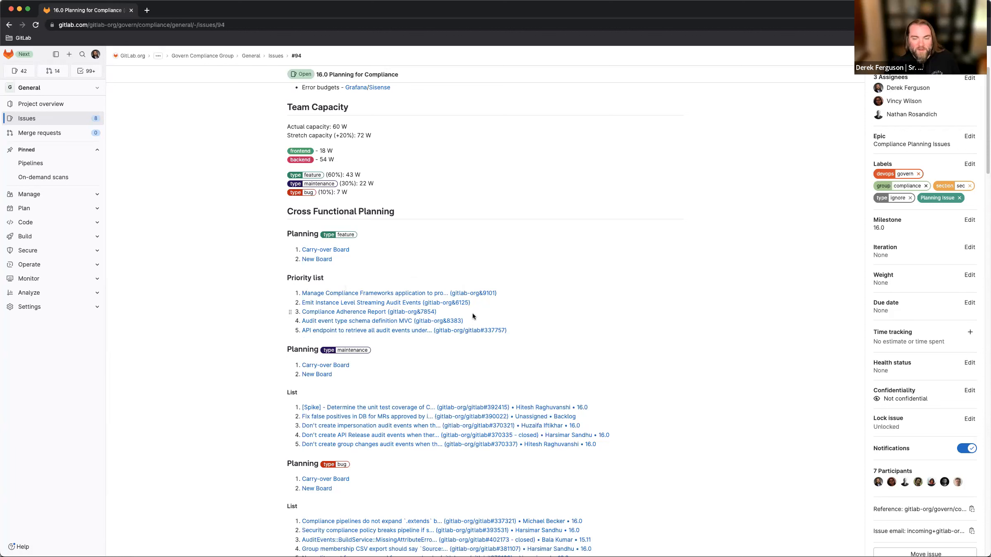
{"action": "mouse_move", "coordinate": [439, 314]}
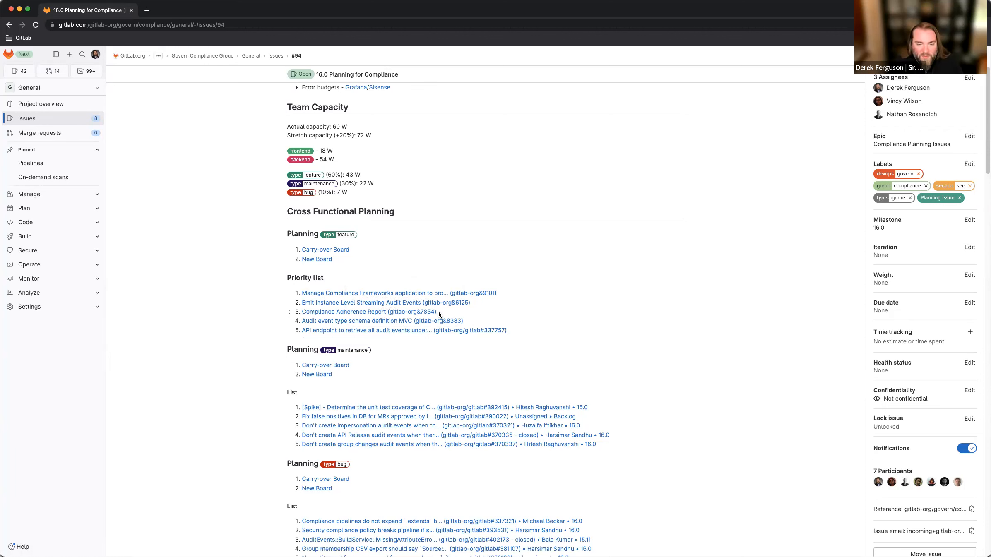
{"action": "mouse_move", "coordinate": [329, 350]}
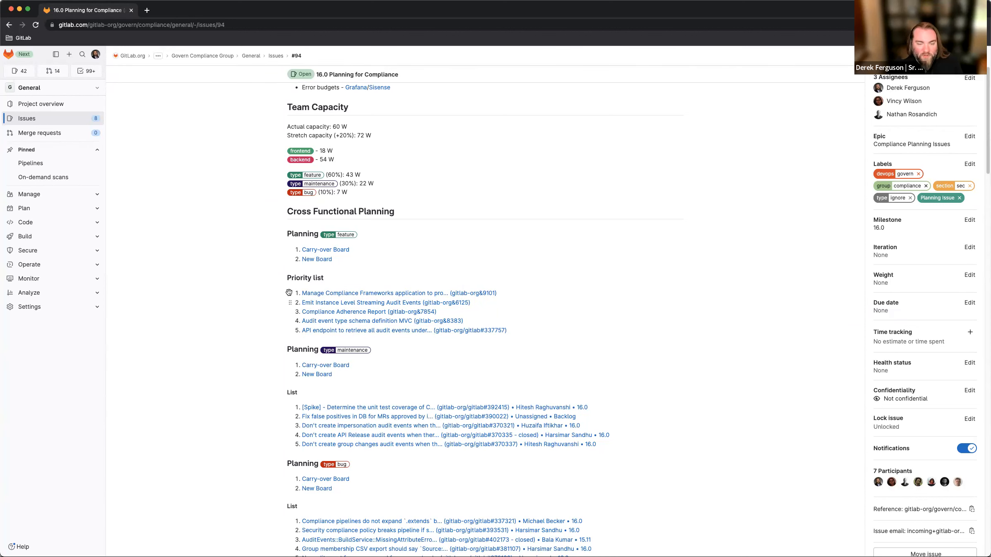
{"action": "scroll", "scroll_direction": "down", "scroll_amount": 3}
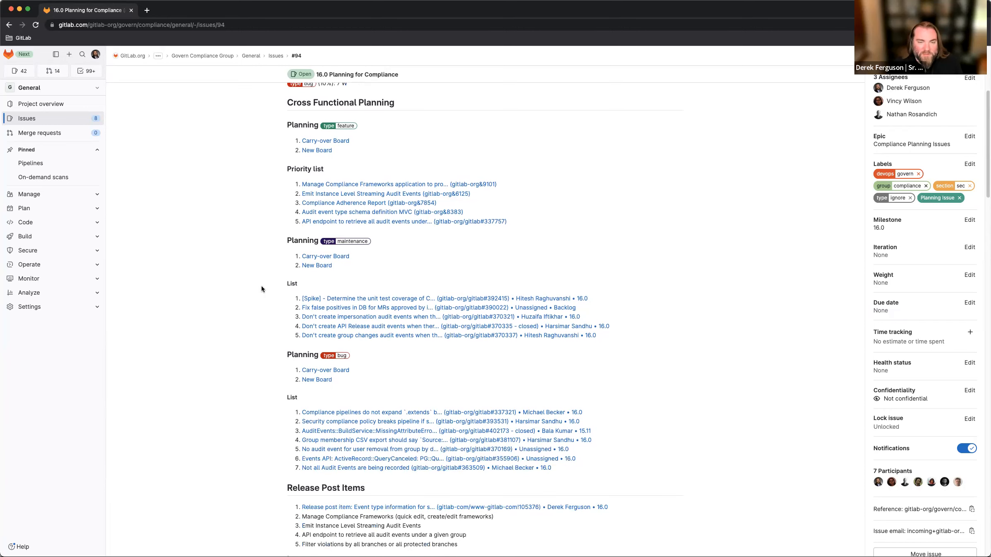
{"action": "scroll", "scroll_direction": "up", "scroll_amount": 3}
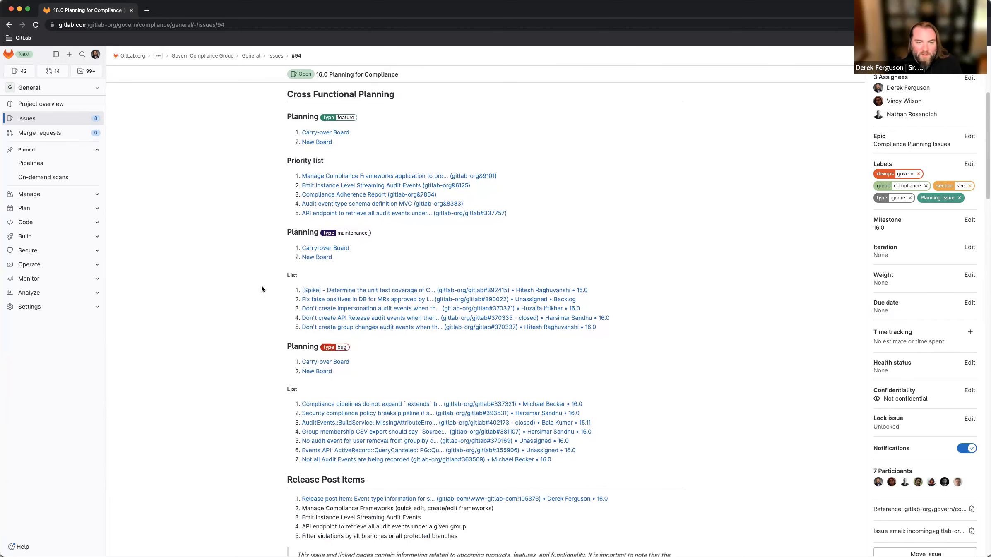
{"action": "scroll", "scroll_direction": "up", "scroll_amount": 3}
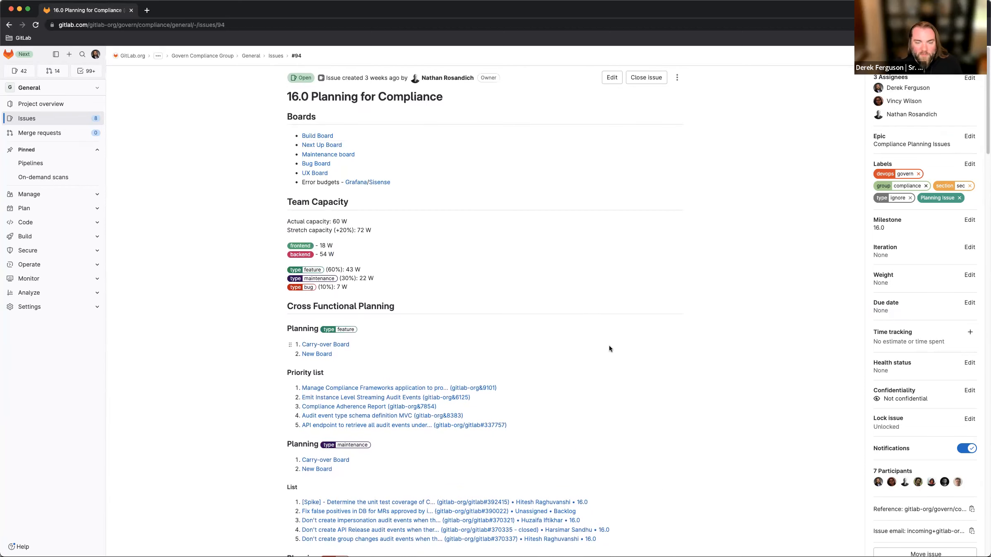
{"action": "mouse_move", "coordinate": [685, 391]}
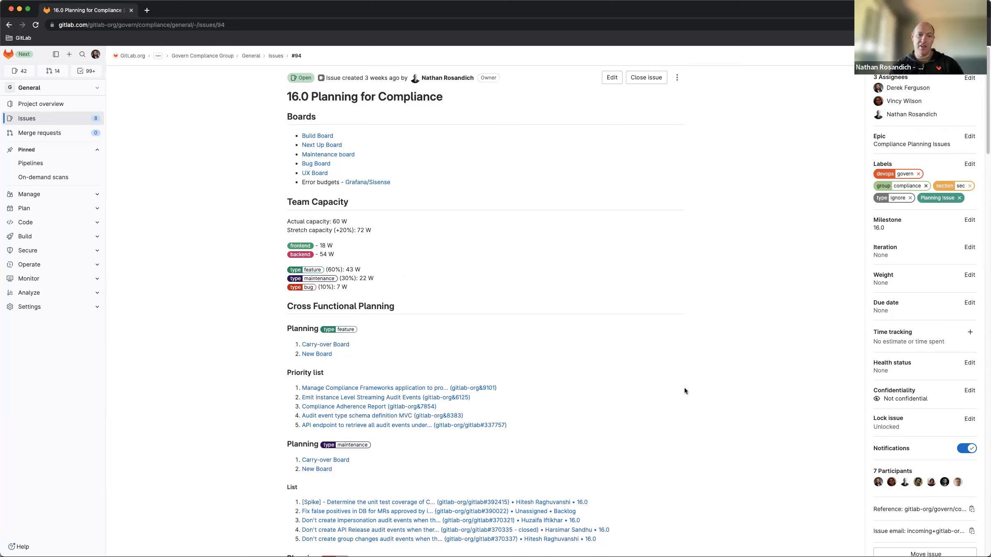
{"action": "scroll", "scroll_direction": "down", "scroll_amount": 3}
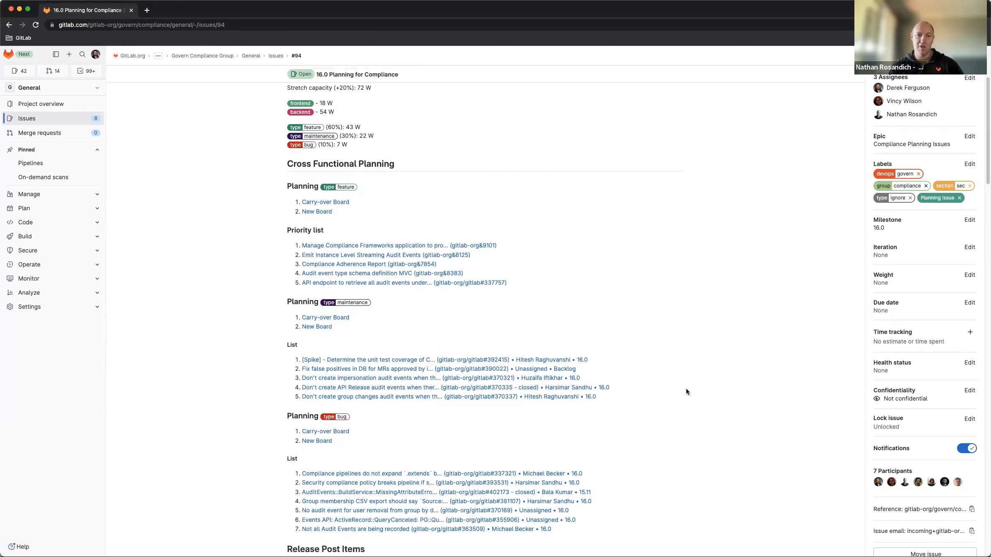
{"action": "scroll", "scroll_direction": "down", "scroll_amount": 3}
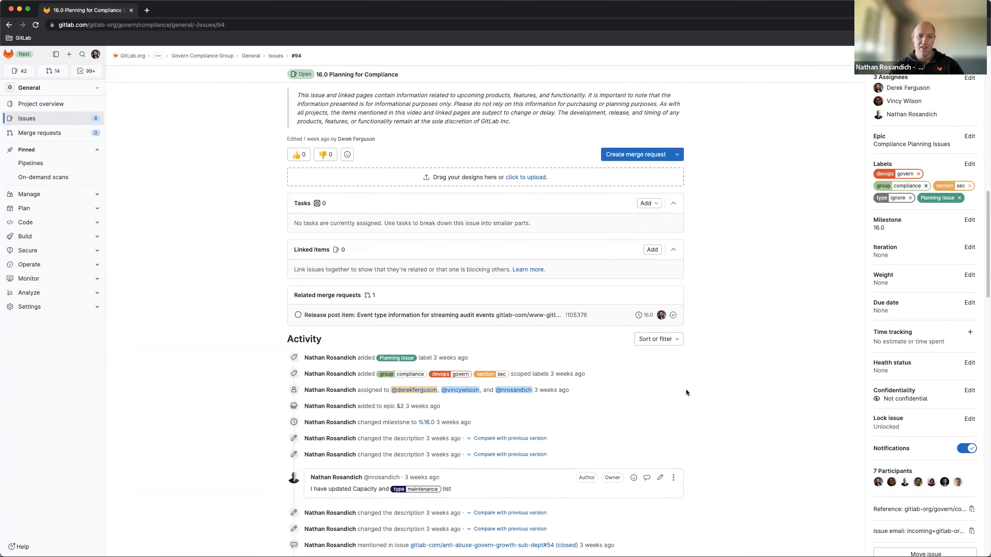
{"action": "scroll", "scroll_direction": "down", "scroll_amount": 3}
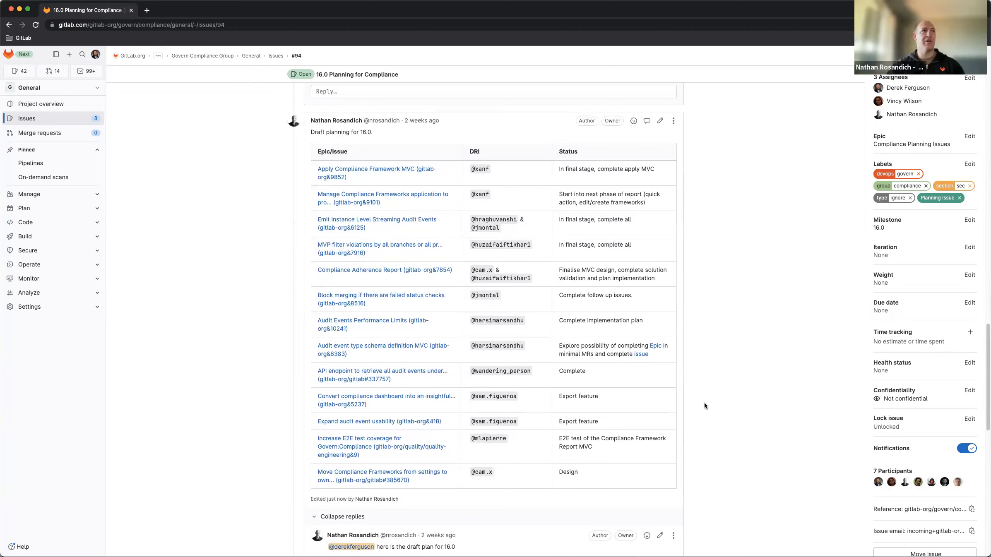
{"action": "mouse_move", "coordinate": [698, 361]}
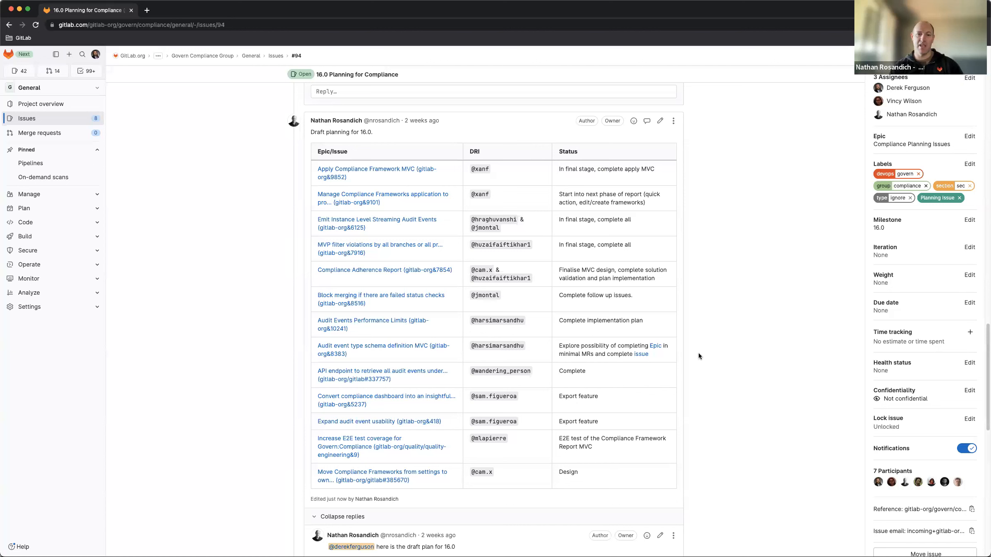
{"action": "mouse_move", "coordinate": [659, 248]}
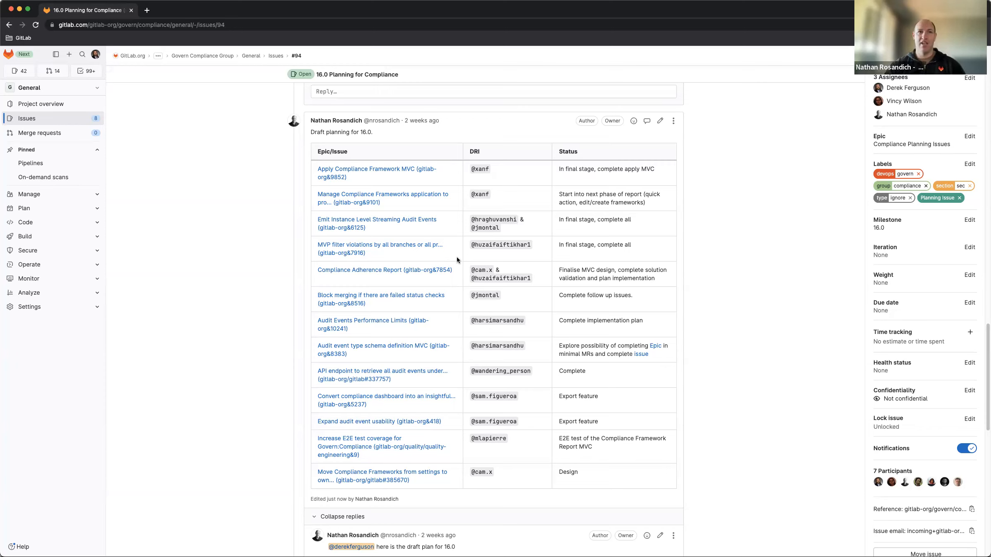
{"action": "mouse_move", "coordinate": [457, 284]}
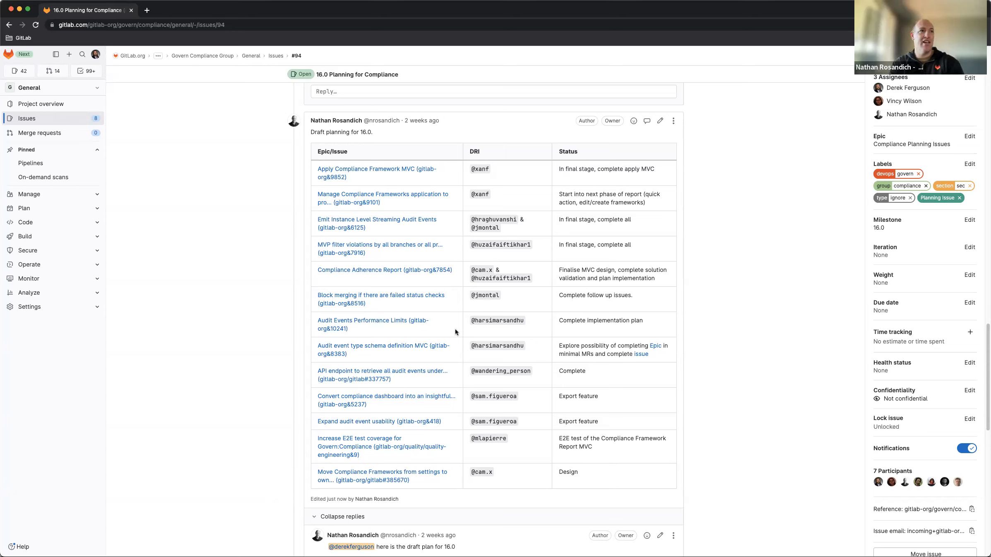
{"action": "mouse_move", "coordinate": [423, 330]}
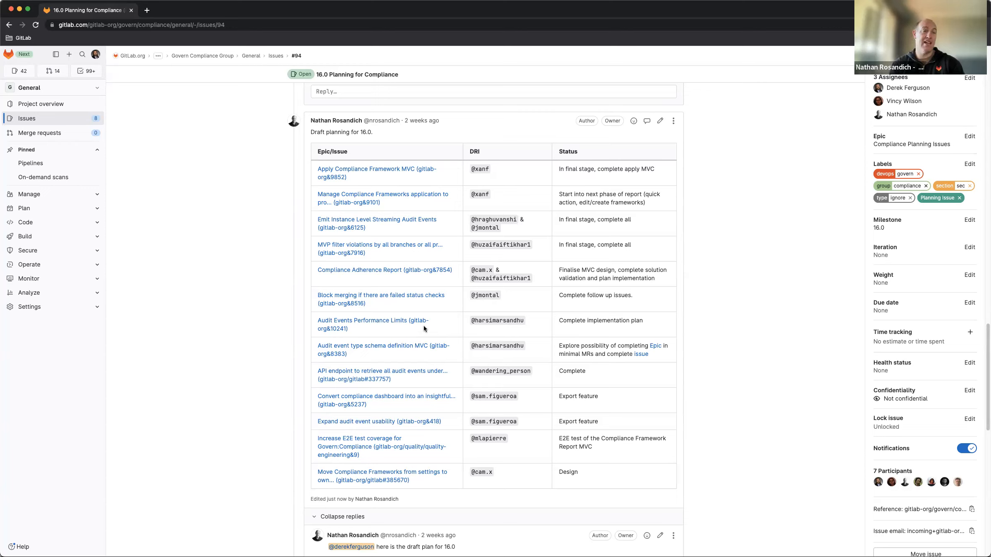
{"action": "mouse_move", "coordinate": [450, 368]}
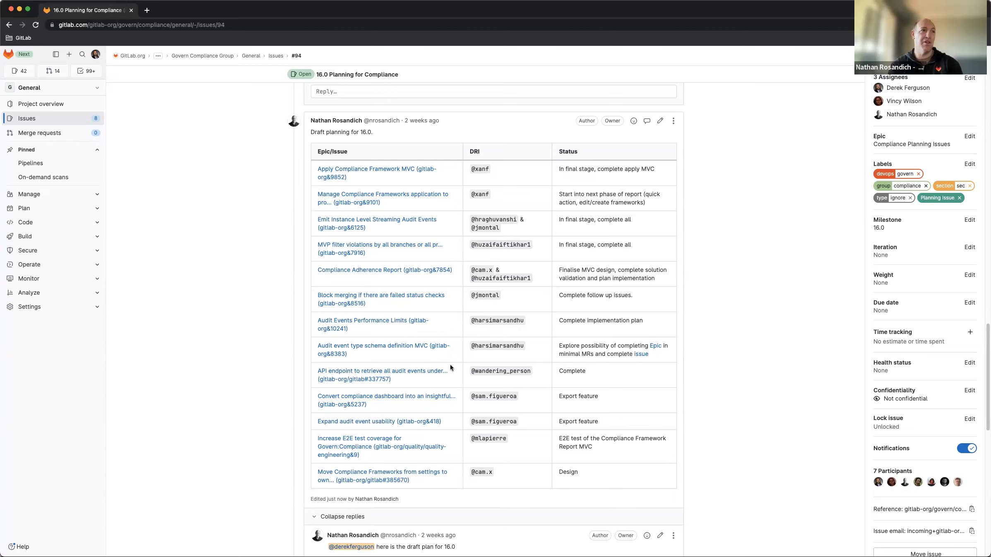
{"action": "mouse_move", "coordinate": [450, 379]}
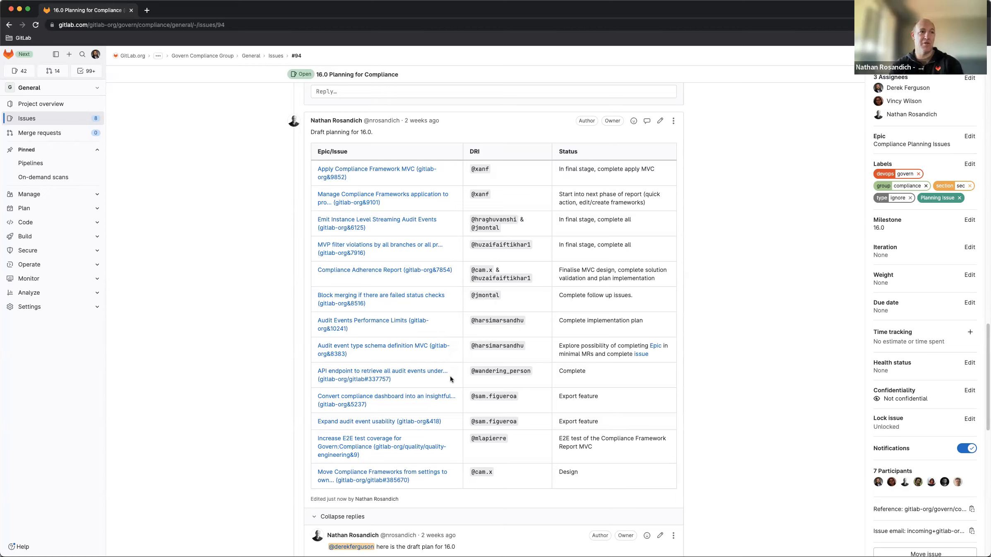
{"action": "mouse_move", "coordinate": [453, 416]}
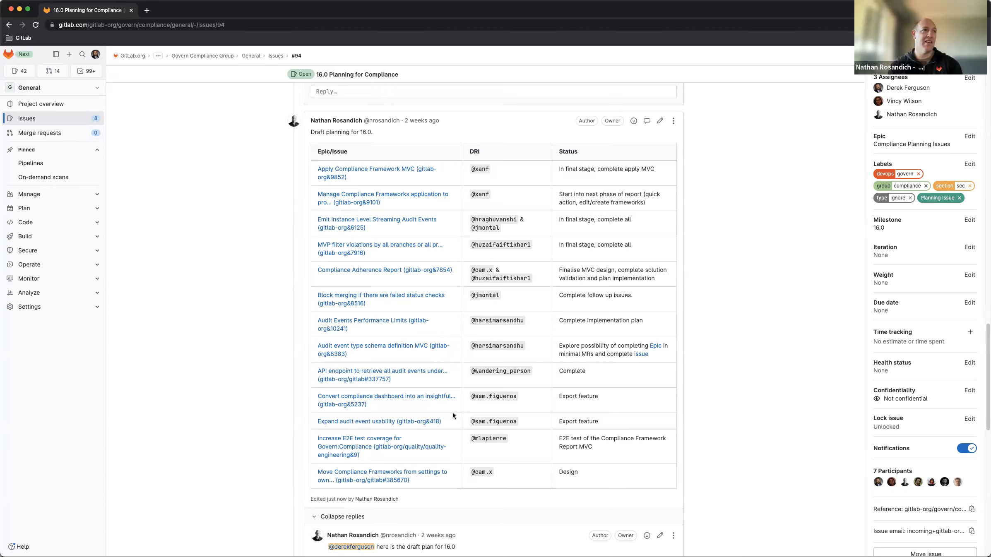
{"action": "mouse_move", "coordinate": [449, 428]}
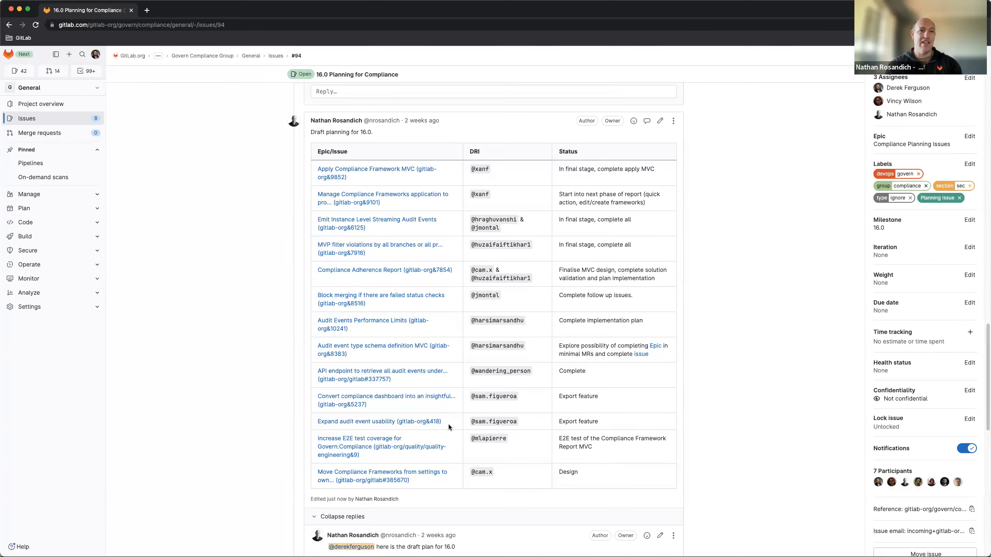
{"action": "mouse_move", "coordinate": [453, 458]}
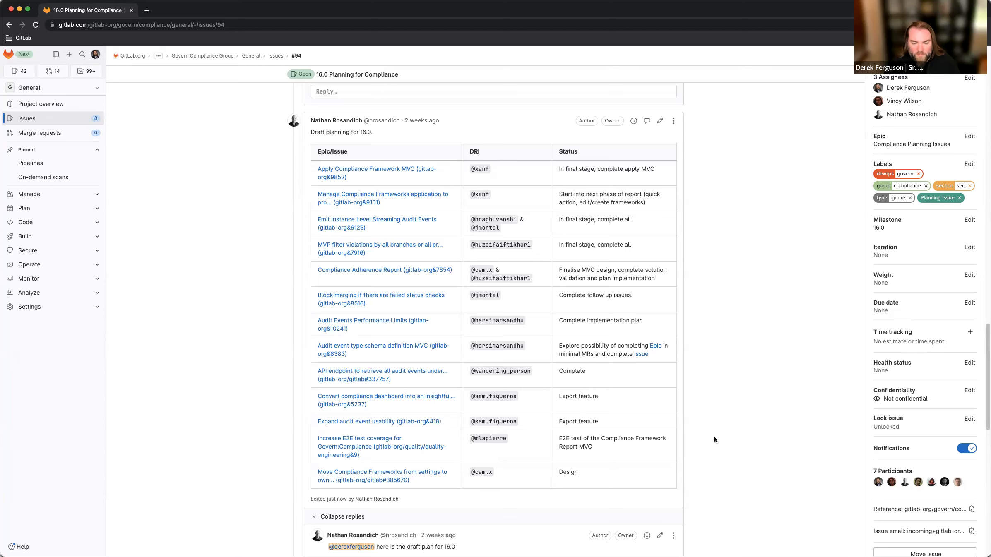
{"action": "scroll", "scroll_direction": "up", "scroll_amount": 3}
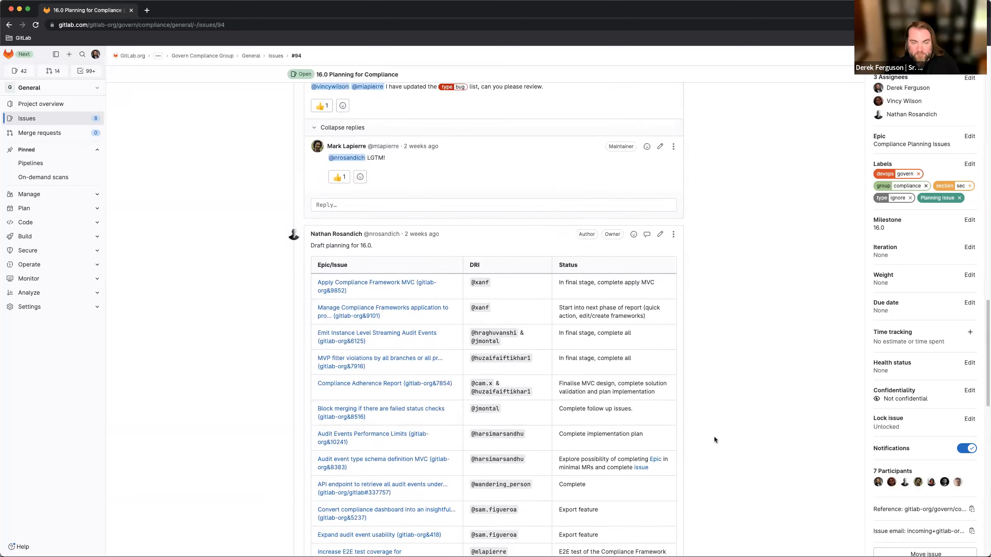
{"action": "scroll", "scroll_direction": "down", "scroll_amount": 3}
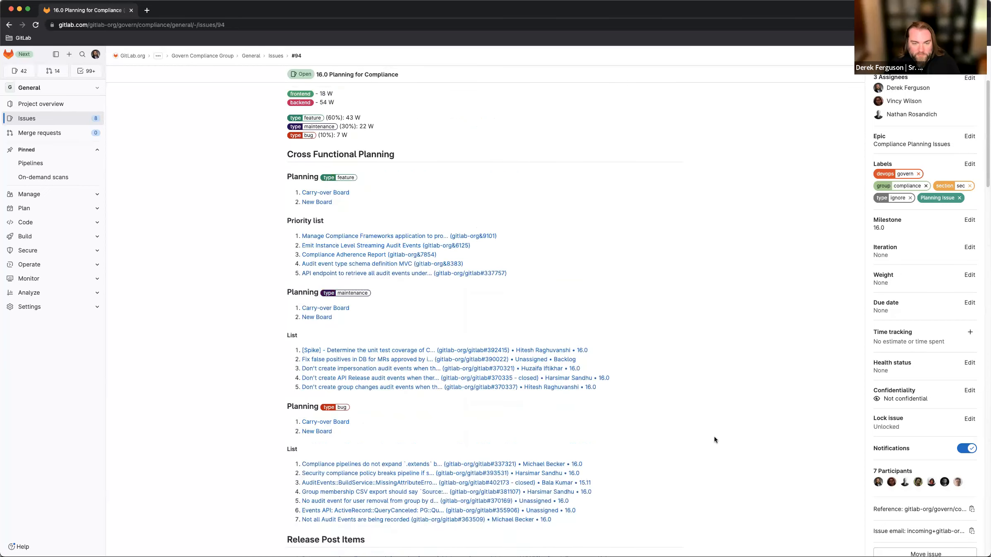
{"action": "scroll", "scroll_direction": "up", "scroll_amount": 3}
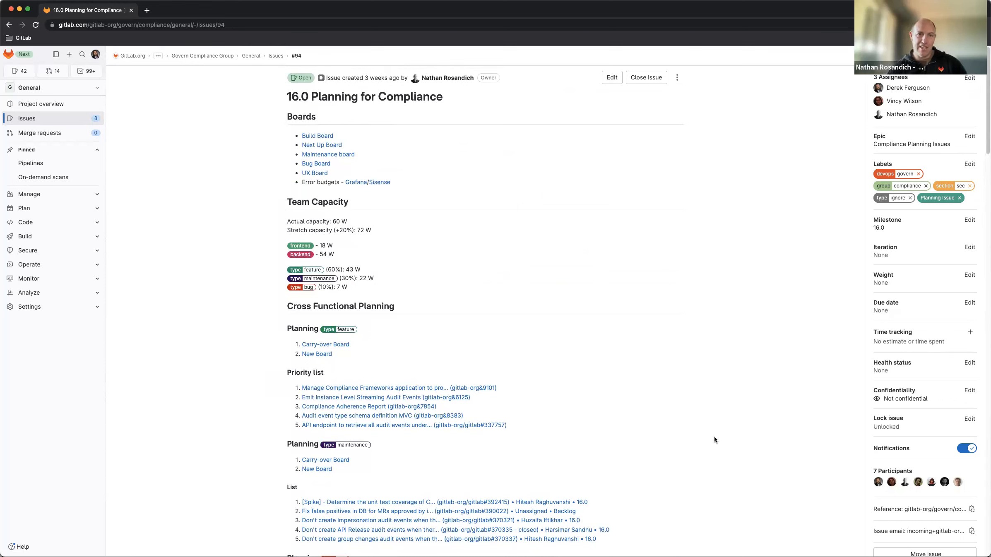
{"action": "mouse_move", "coordinate": [606, 367]}
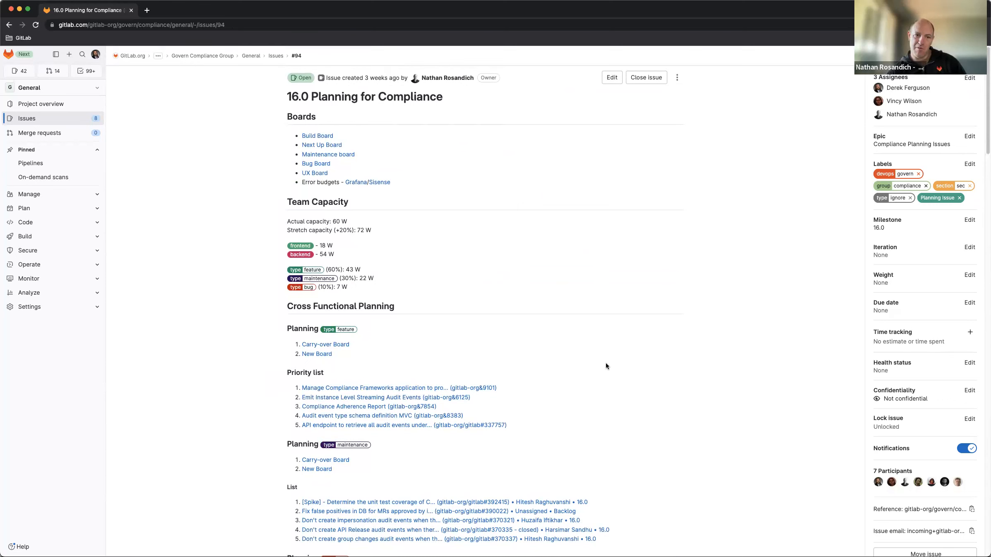
{"action": "scroll", "scroll_direction": "down", "scroll_amount": 3}
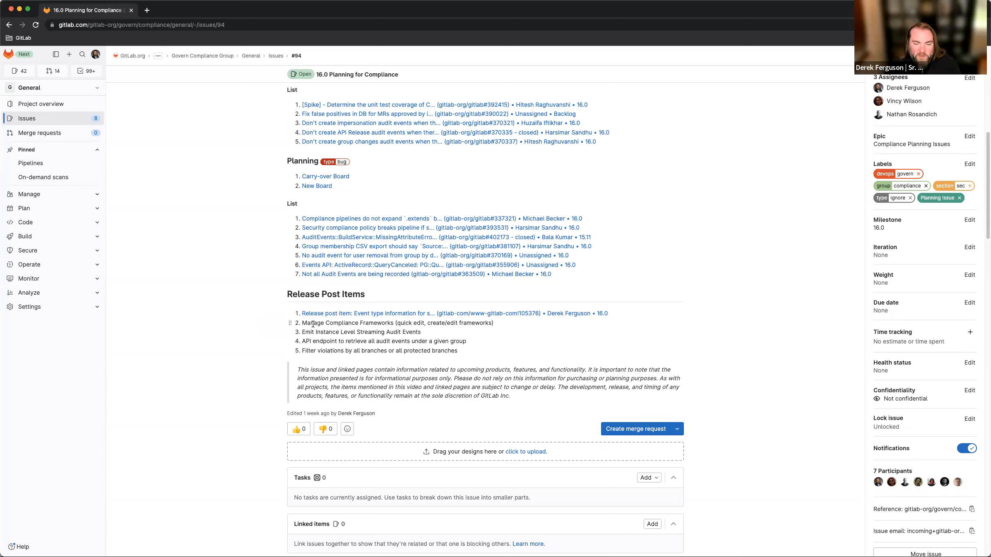
{"action": "mouse_move", "coordinate": [266, 361]}
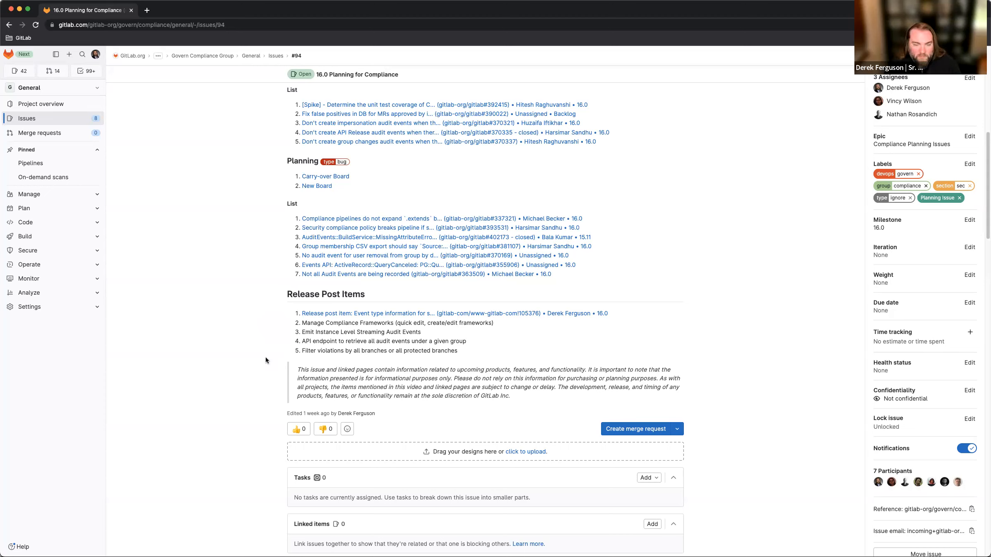